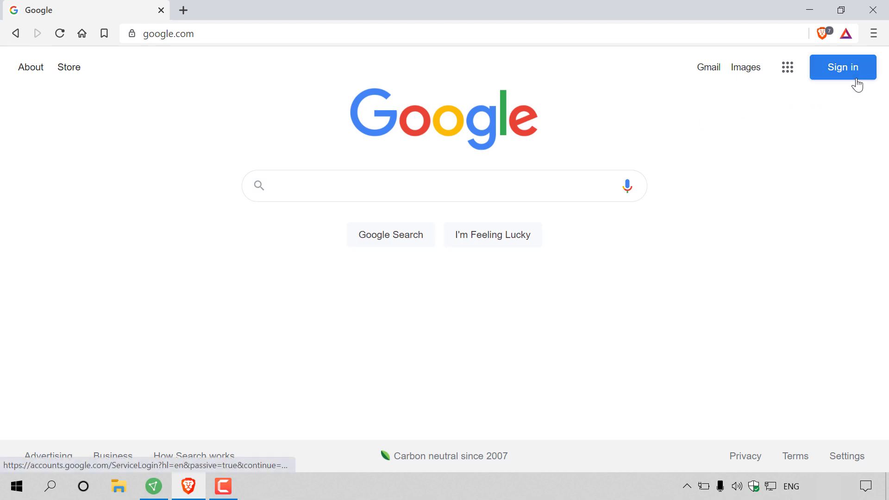
- Sign in to the saved Google account and return to the Search homepage
{"action": "left_click", "coordinate": [842, 67]}
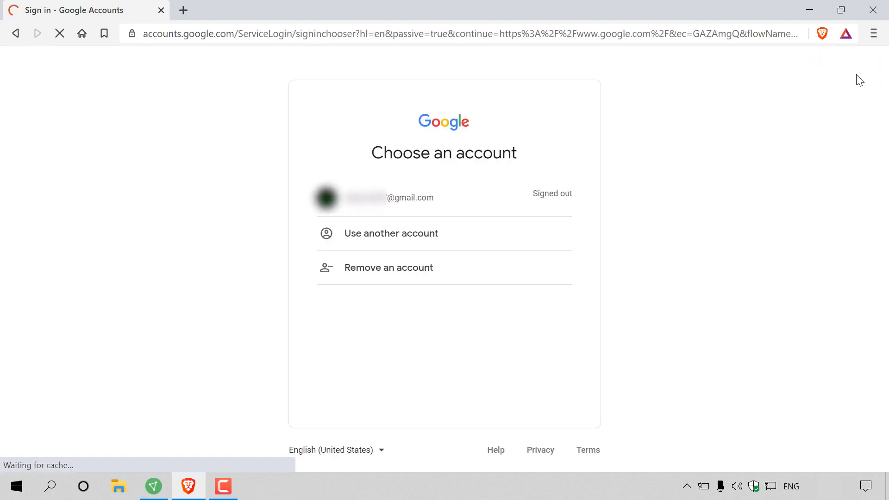
{"action": "left_click", "coordinate": [397, 197]}
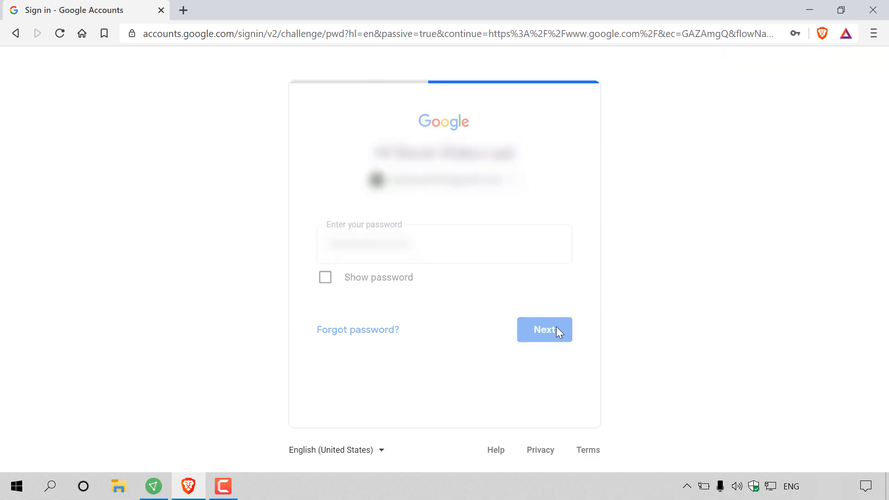
{"action": "left_click", "coordinate": [544, 330]}
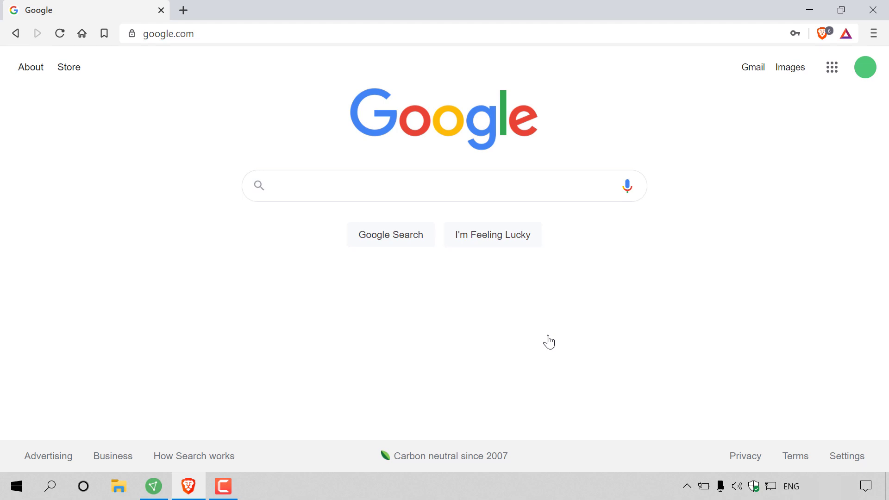
{"action": "mouse_move", "coordinate": [845, 119]}
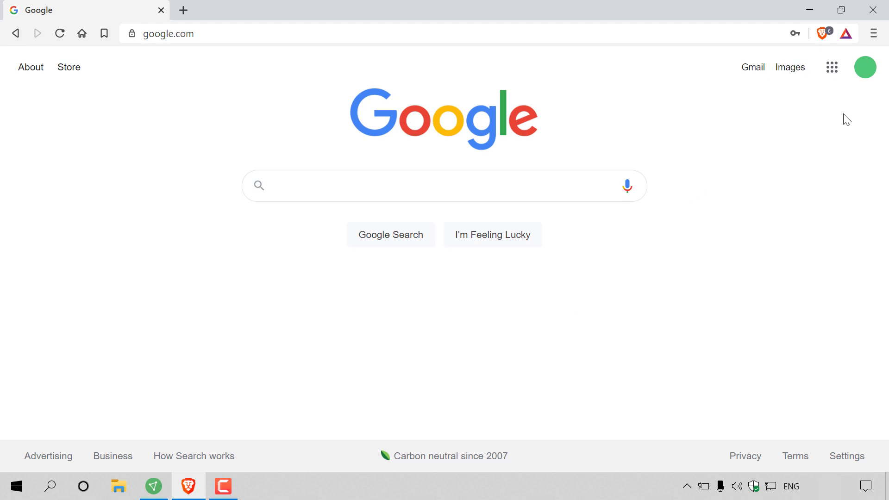
- Go to 'Manage your Google Account' from the profile avatar menu
{"action": "left_click", "coordinate": [863, 66]}
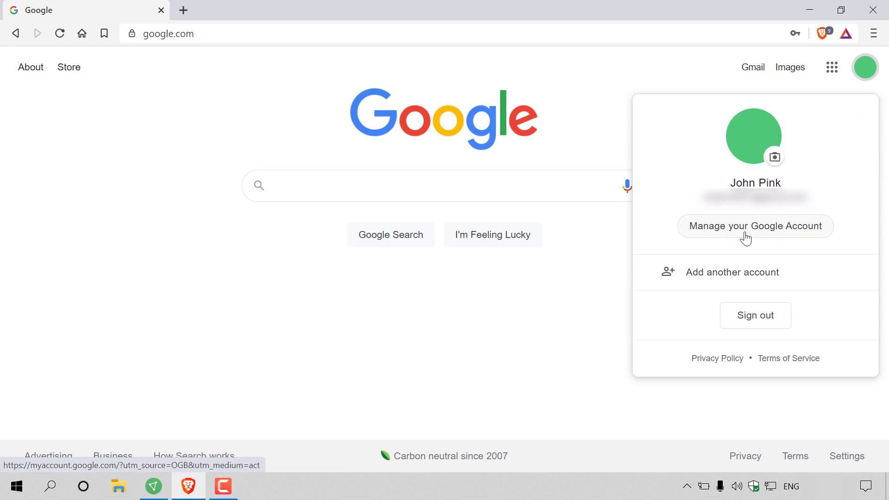
{"action": "left_click", "coordinate": [754, 226]}
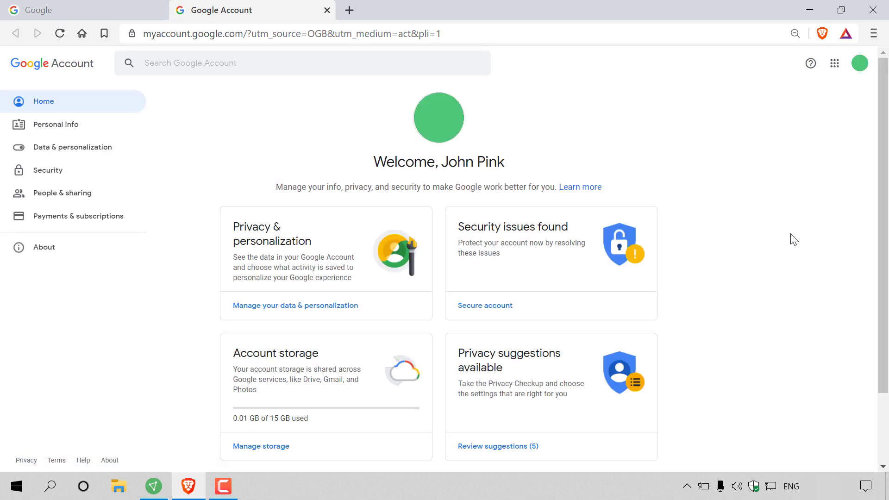
{"action": "mouse_move", "coordinate": [56, 124]}
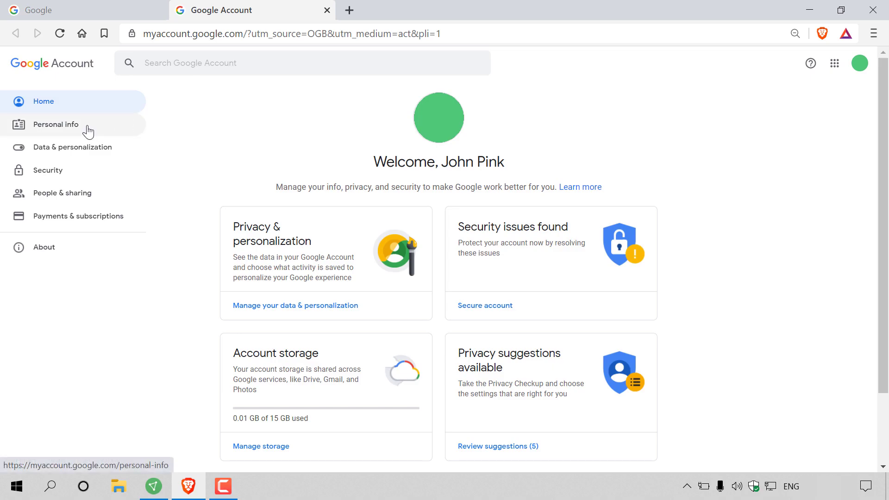
- Show the Personal info page with the account's basic details
{"action": "left_click", "coordinate": [55, 124]}
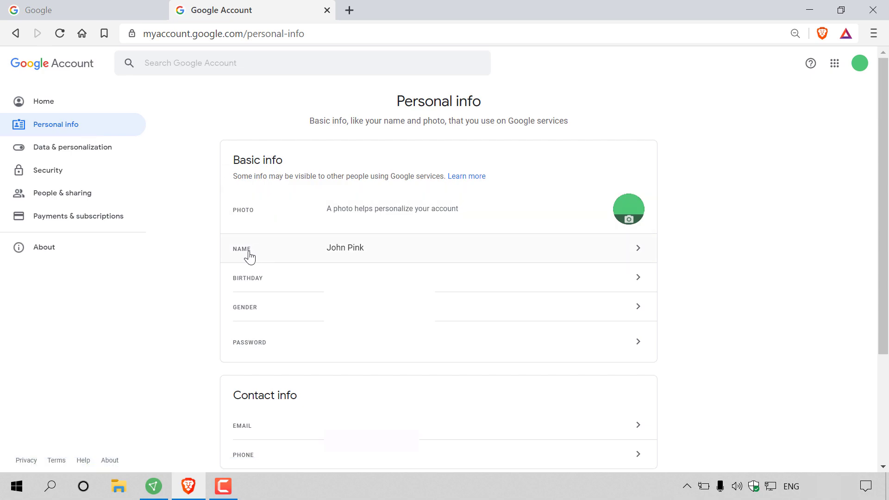
{"action": "mouse_move", "coordinate": [392, 255]}
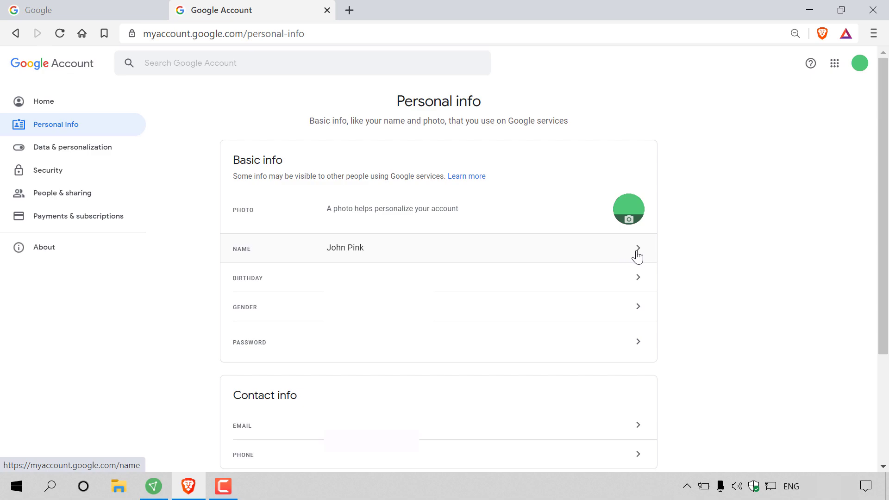
{"action": "mouse_move", "coordinate": [637, 255]}
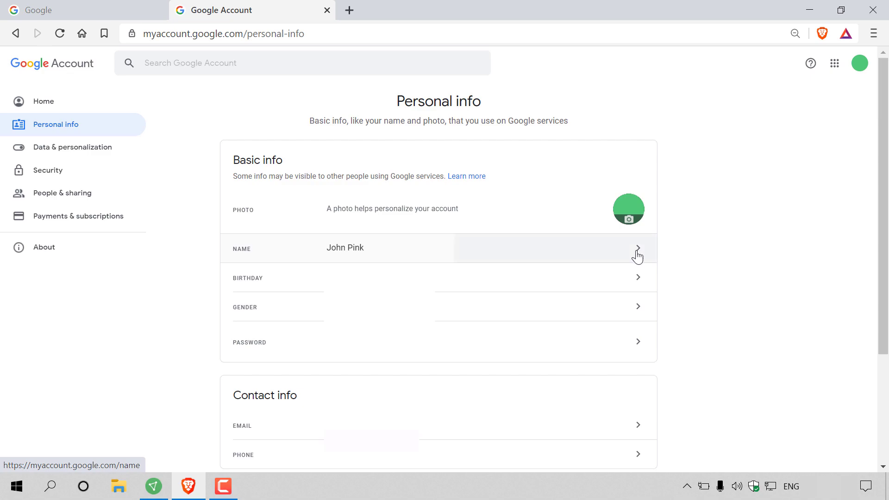
{"action": "left_click", "coordinate": [637, 248]}
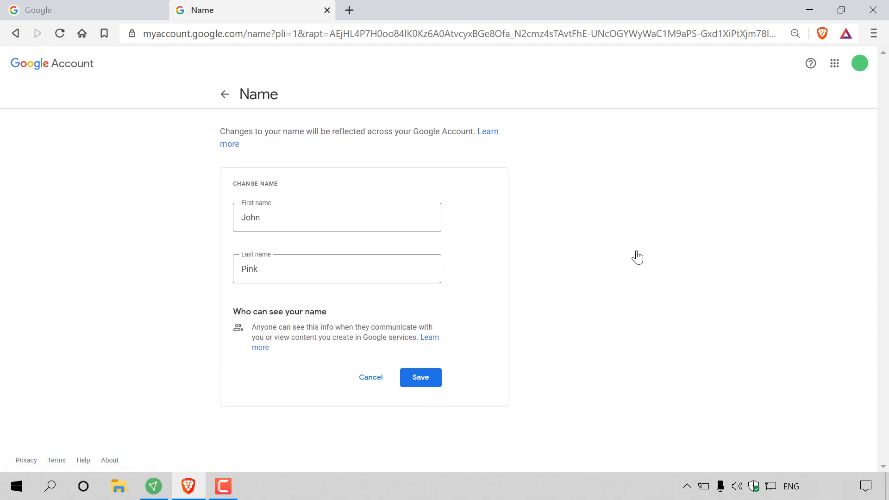
{"action": "mouse_move", "coordinate": [278, 146]}
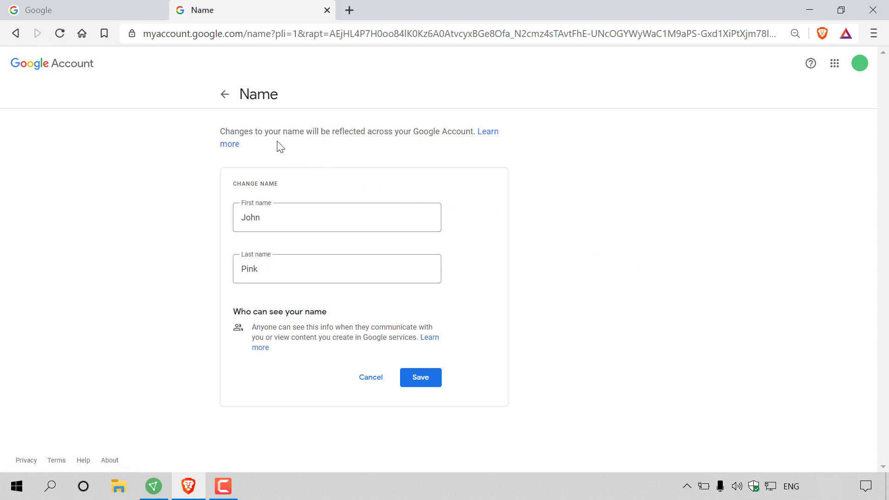
{"action": "mouse_move", "coordinate": [441, 153]}
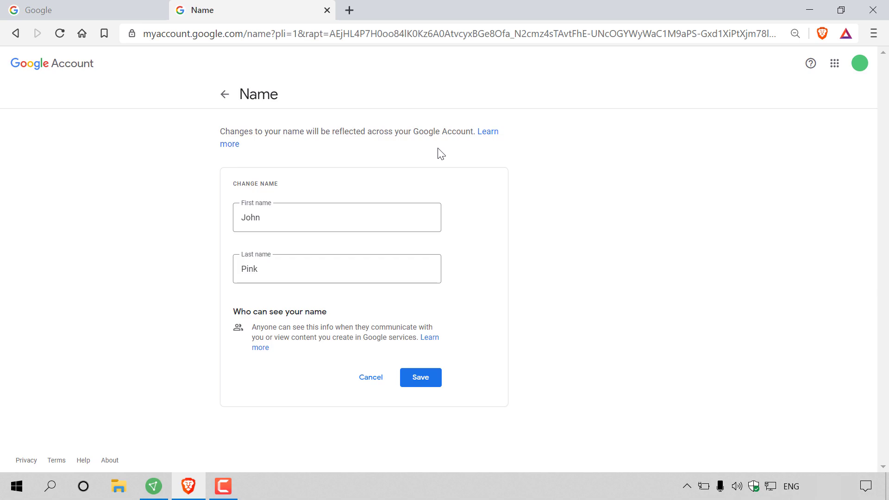
{"action": "mouse_move", "coordinate": [327, 240]}
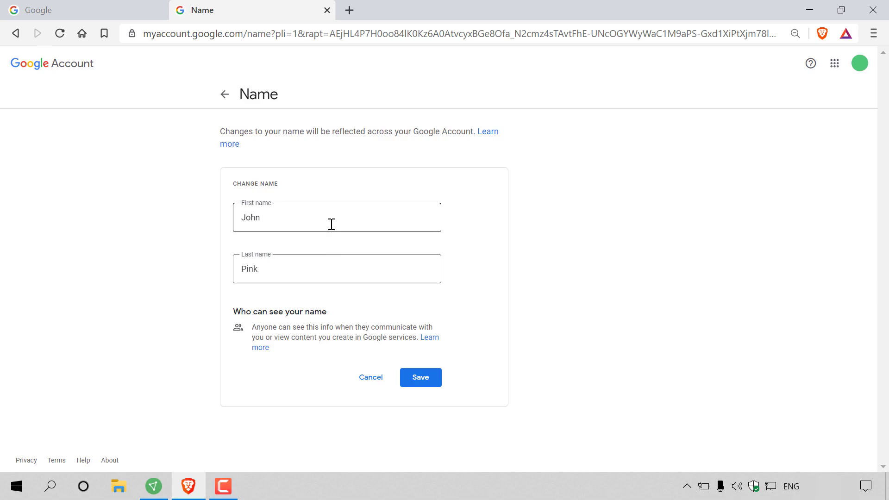
{"action": "left_click", "coordinate": [336, 268]}
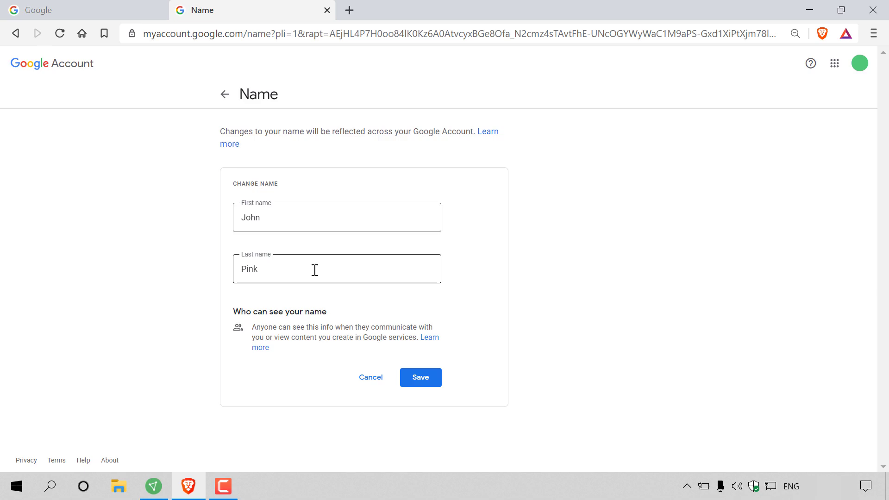
- Clear the last name Pink and replace the first name with 'this is a test123'
{"action": "double_click", "coordinate": [249, 269]}
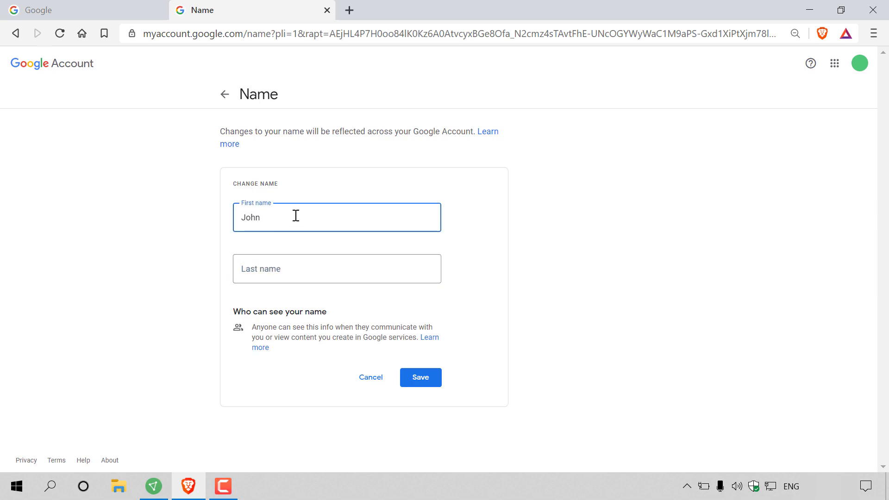
{"action": "key", "text": "Ctrl+a"}
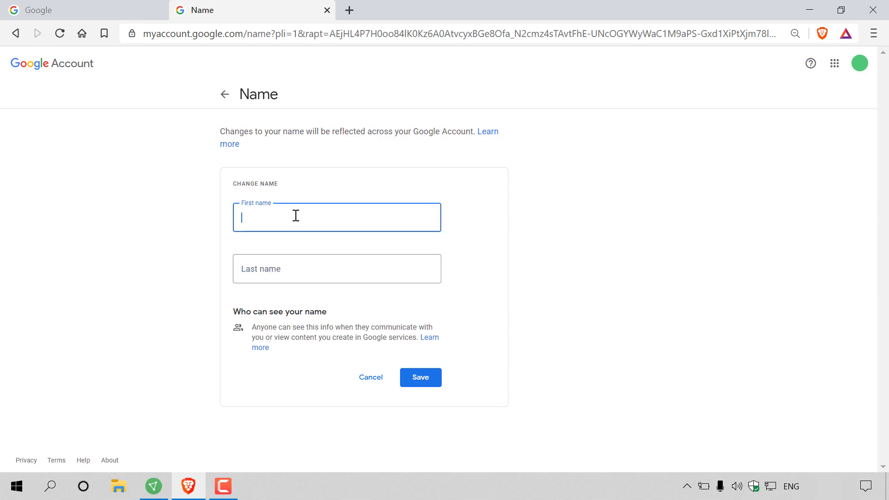
{"action": "type", "text": "this"}
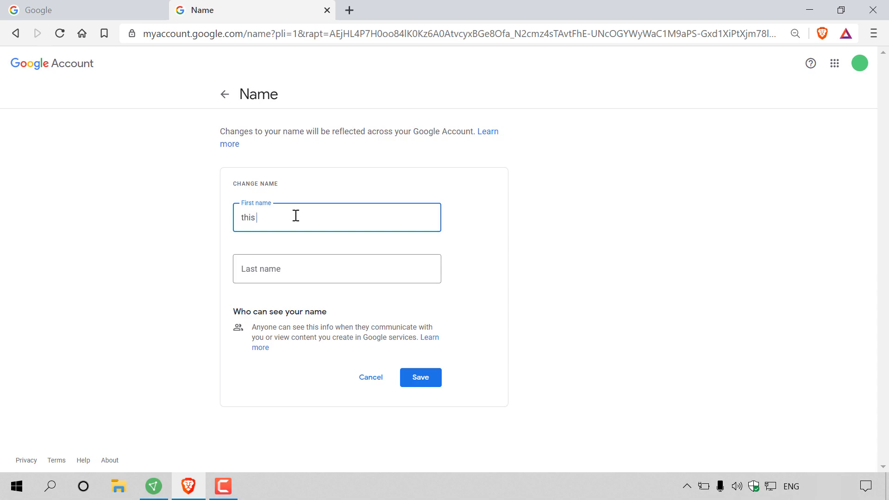
{"action": "type", "text": "is a test123"}
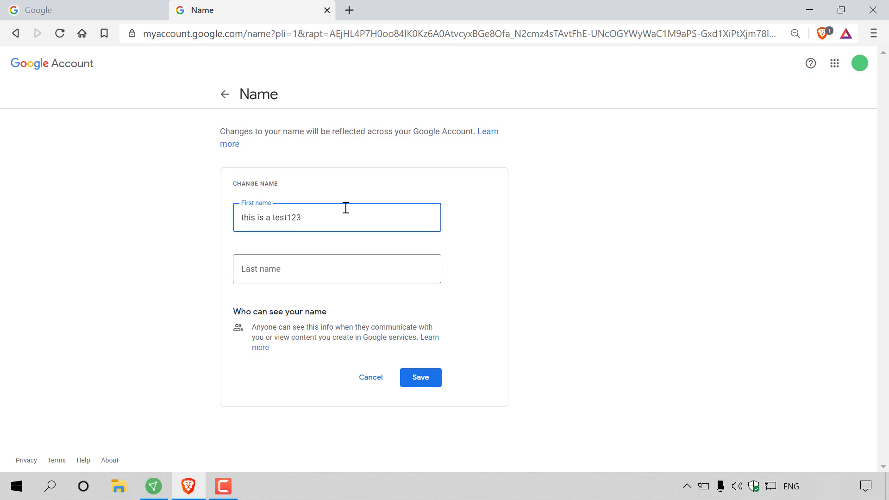
{"action": "mouse_move", "coordinate": [420, 377]}
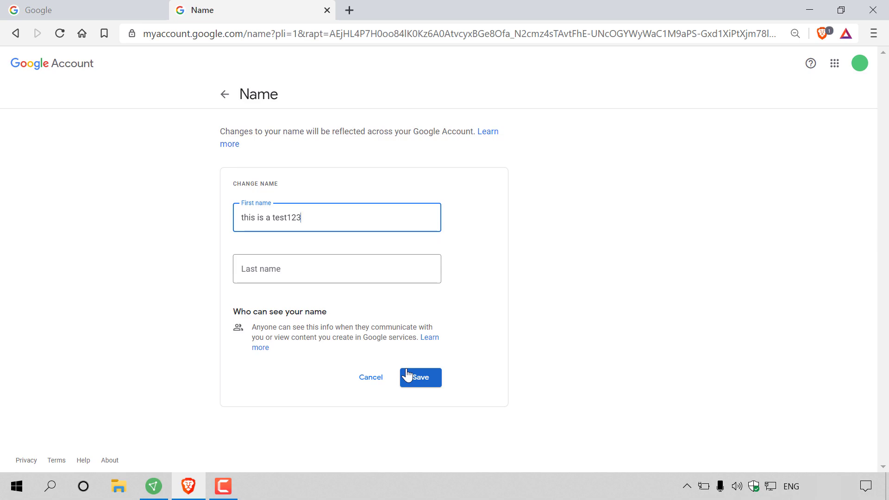
- Save the name 'this is a test123' with an empty last name
{"action": "left_click", "coordinate": [419, 377]}
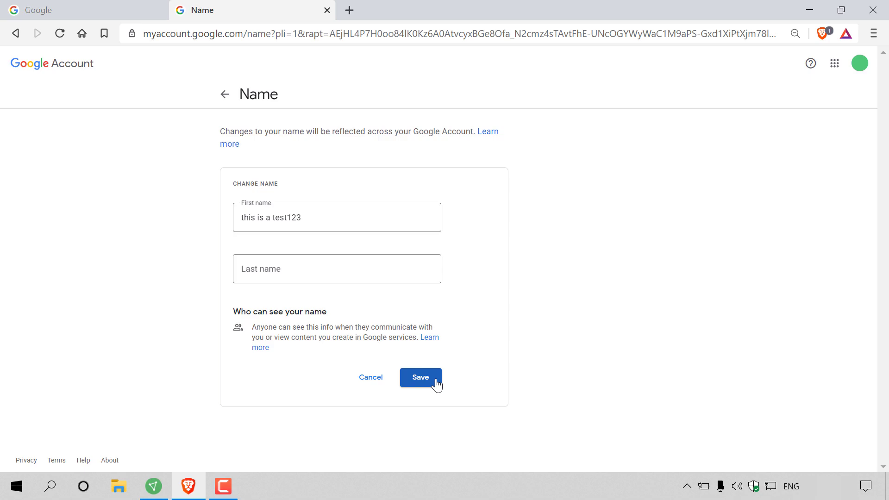
{"action": "mouse_move", "coordinate": [435, 385]}
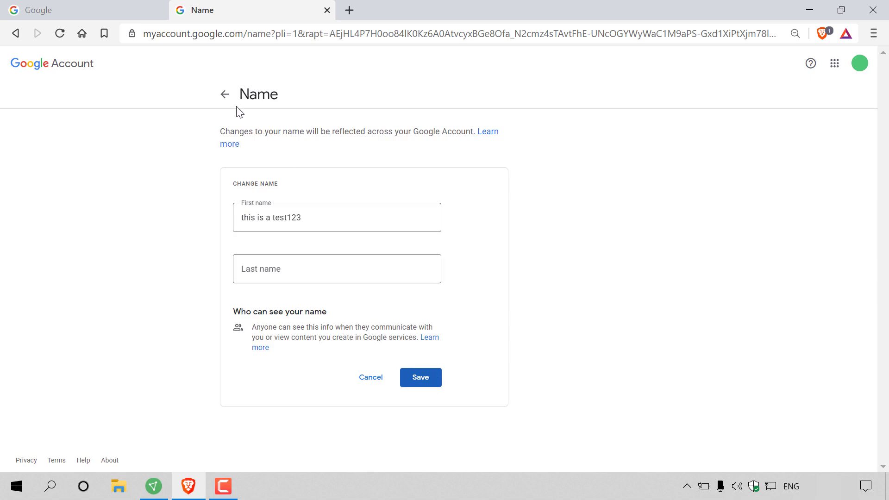
- Return to Personal info, where the name now reads 'this is a test123'
{"action": "left_click", "coordinate": [224, 95]}
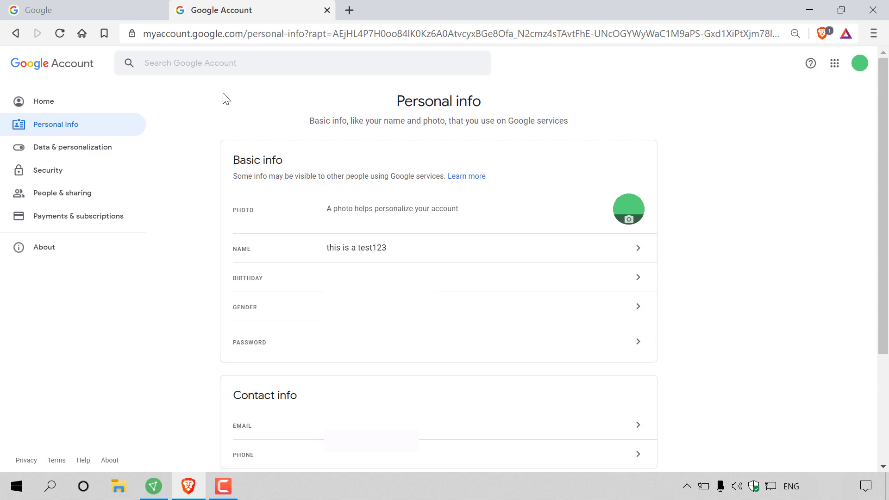
{"action": "mouse_move", "coordinate": [416, 259]}
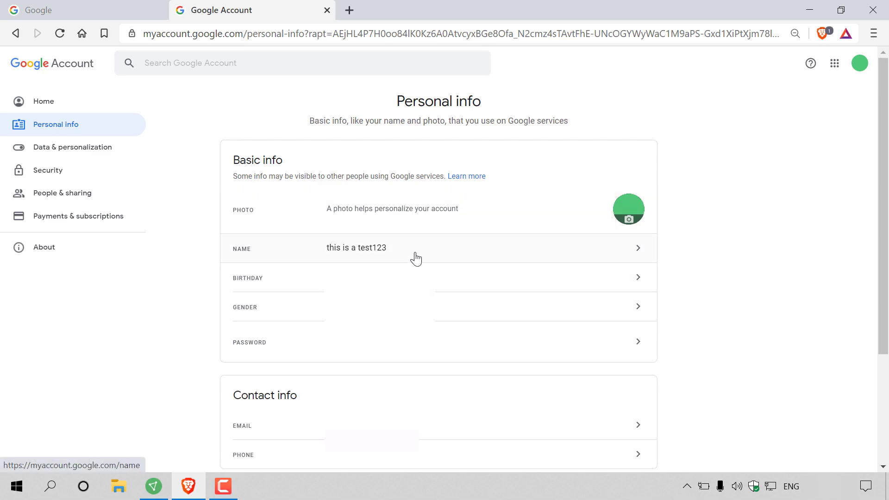